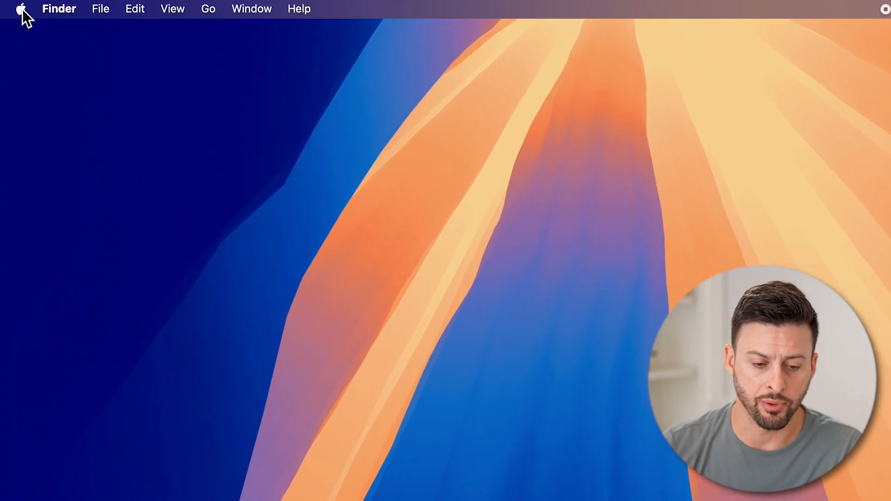
Step: Launch the App Store from the Apple menu on the Finder desktop
{"action": "left_click", "coordinate": [21, 9]}
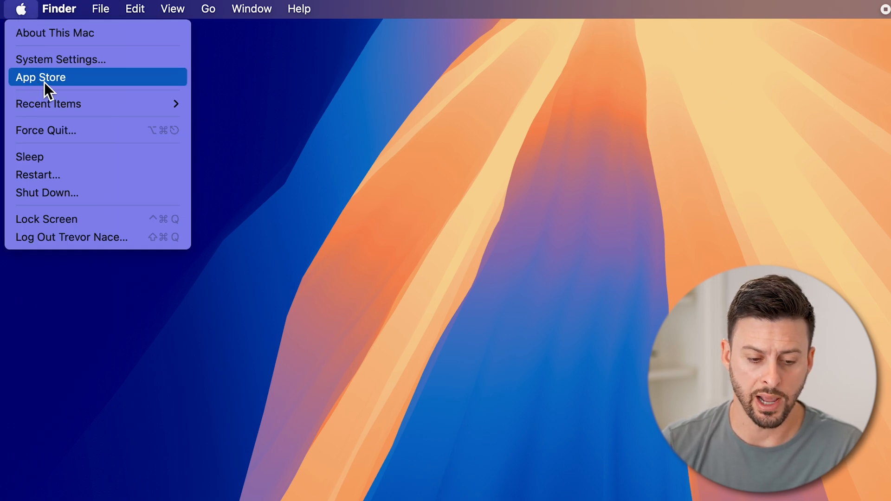
{"action": "left_click", "coordinate": [41, 77]}
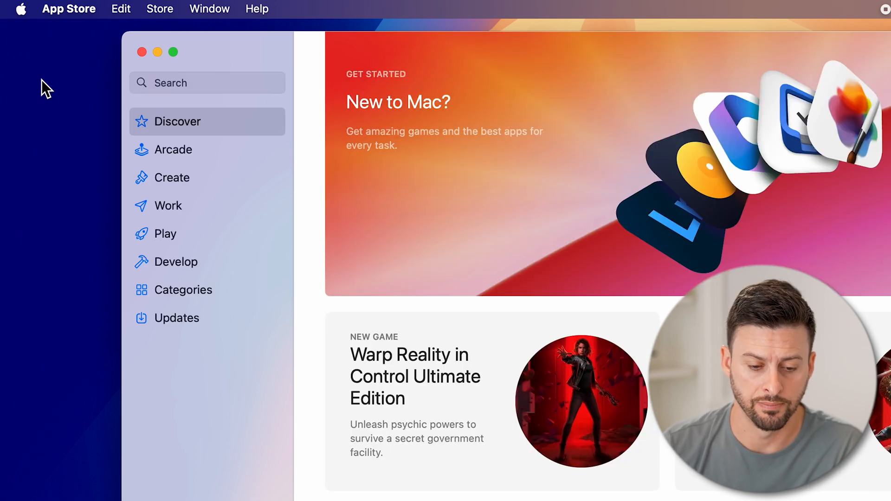
{"action": "mouse_move", "coordinate": [164, 17]}
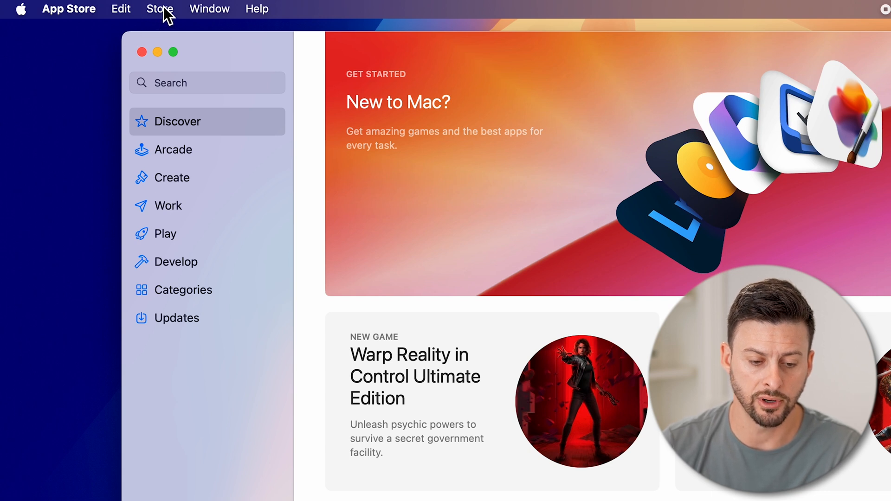
Step: Sign out of the App Store account via the Store menu's Sign Out command
{"action": "left_click", "coordinate": [159, 8]}
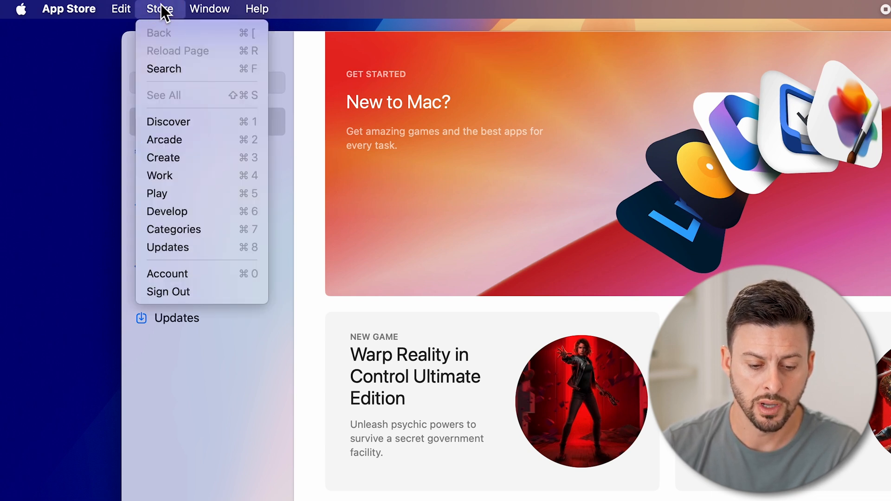
{"action": "mouse_move", "coordinate": [168, 299]}
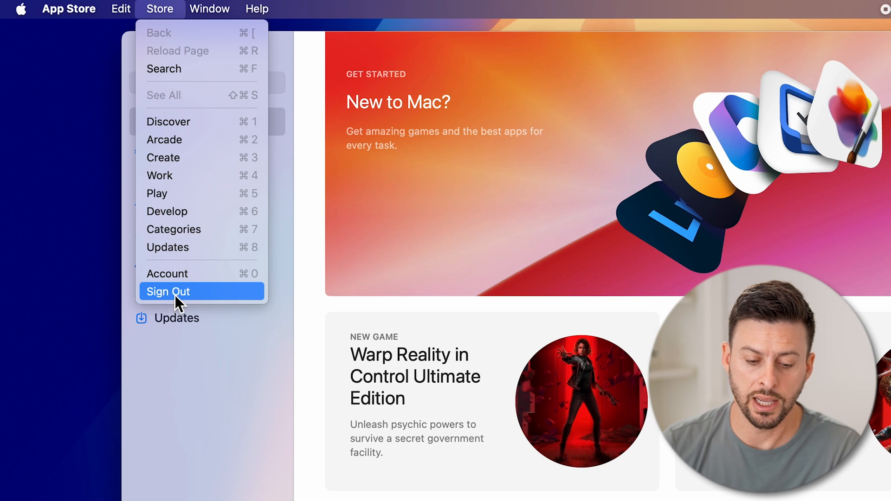
{"action": "left_click", "coordinate": [168, 291]}
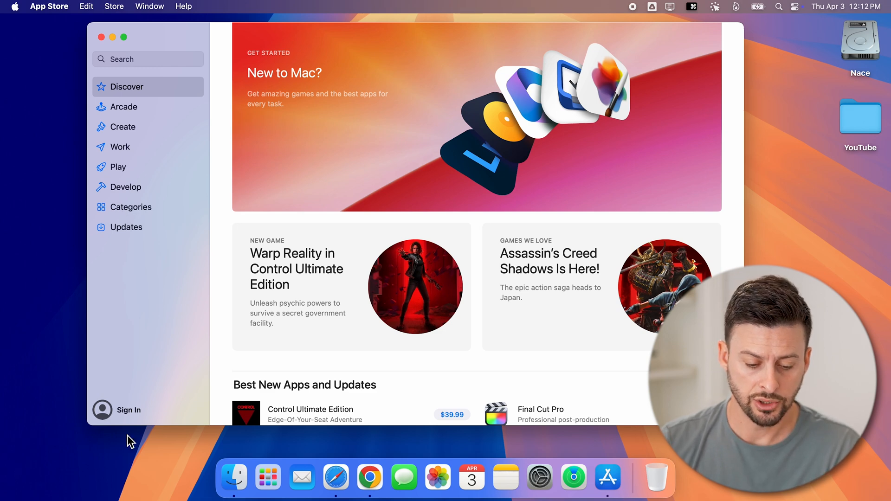
{"action": "left_click", "coordinate": [128, 410]}
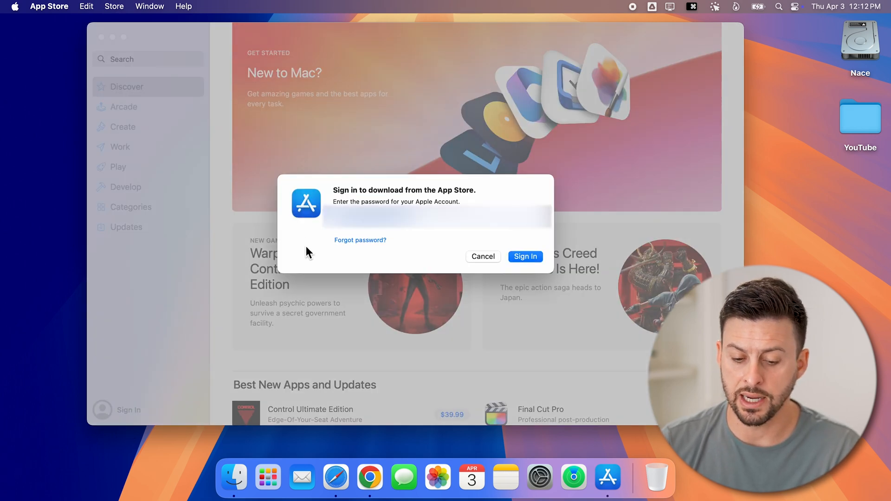
{"action": "mouse_move", "coordinate": [426, 231]}
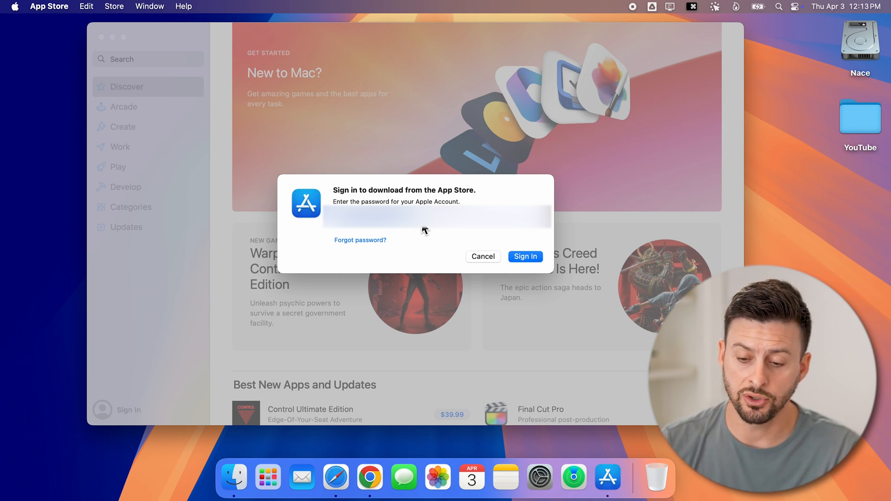
{"action": "mouse_move", "coordinate": [17, 13]}
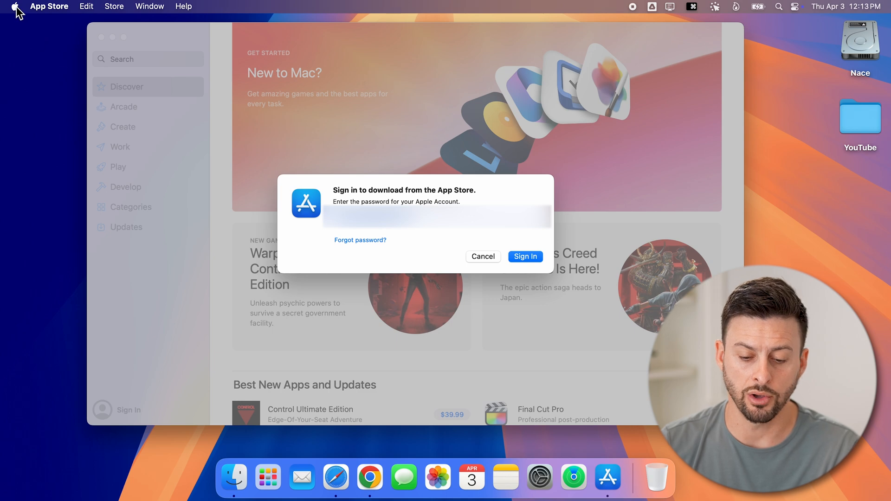
{"action": "left_click", "coordinate": [483, 256]}
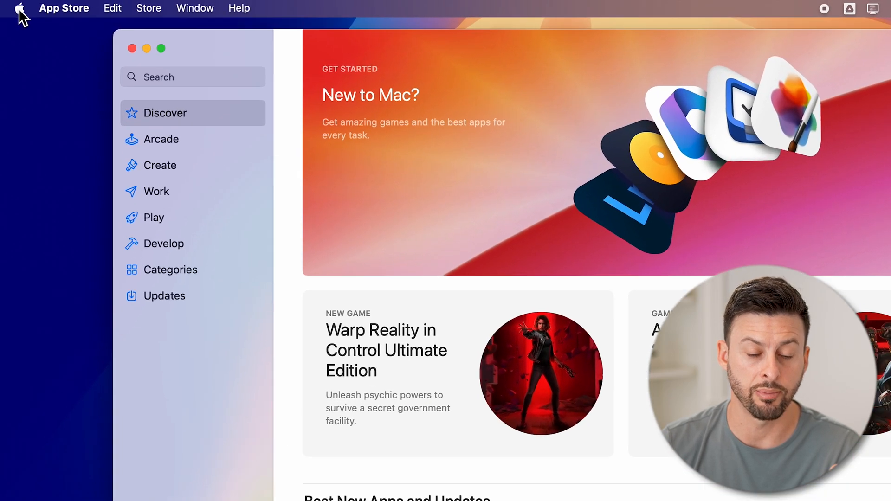
Step: In System Settings' Apple Account page, choose Sign Out, bringing up the iCloud data prompt
{"action": "left_click", "coordinate": [19, 8]}
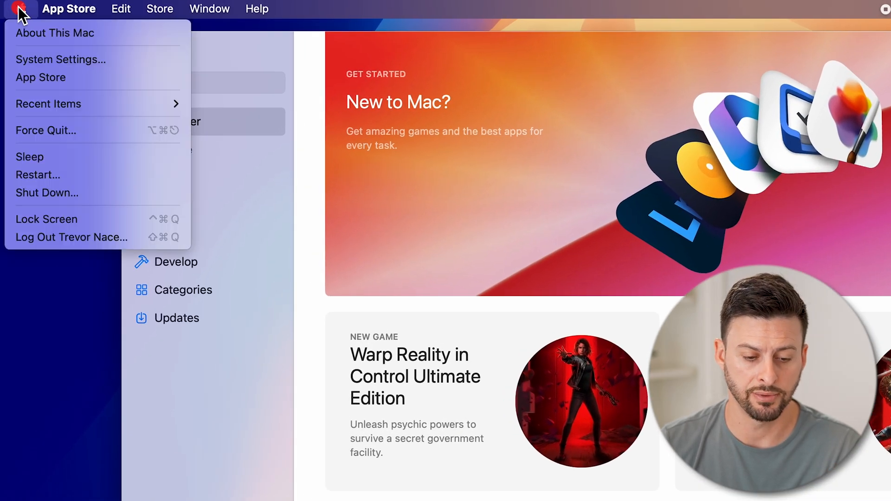
{"action": "mouse_move", "coordinate": [42, 65]}
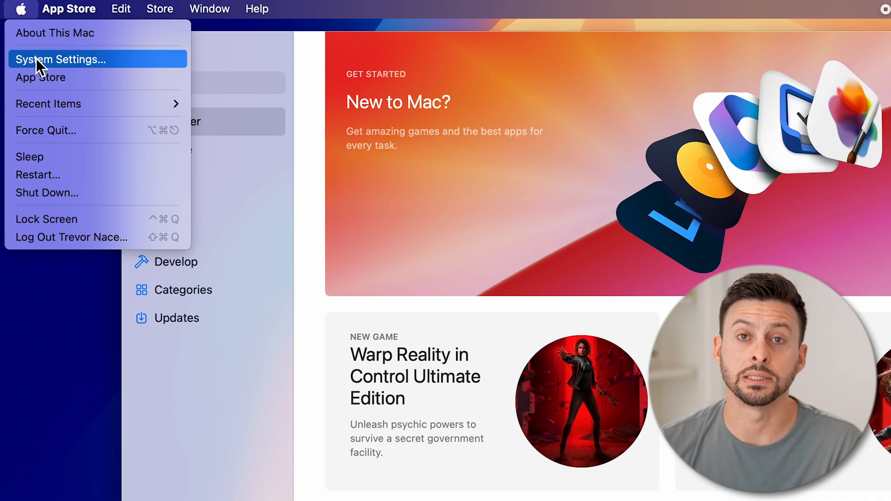
{"action": "left_click", "coordinate": [60, 60]}
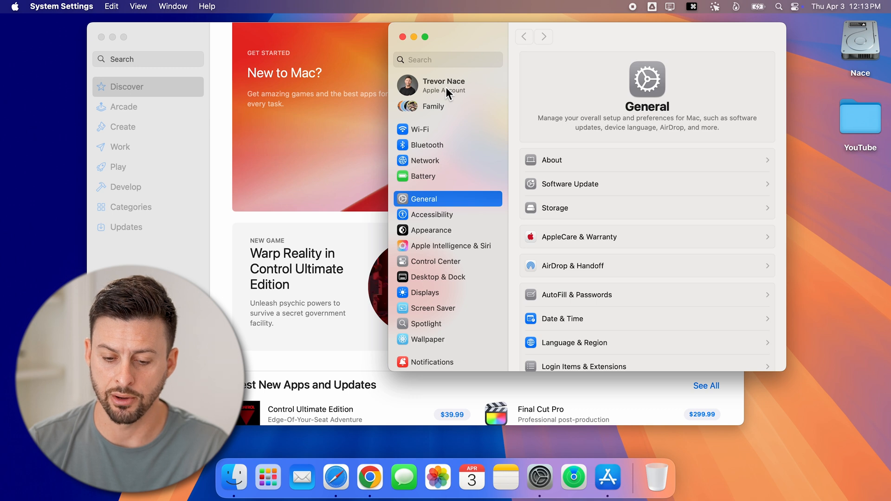
{"action": "left_click", "coordinate": [444, 85]}
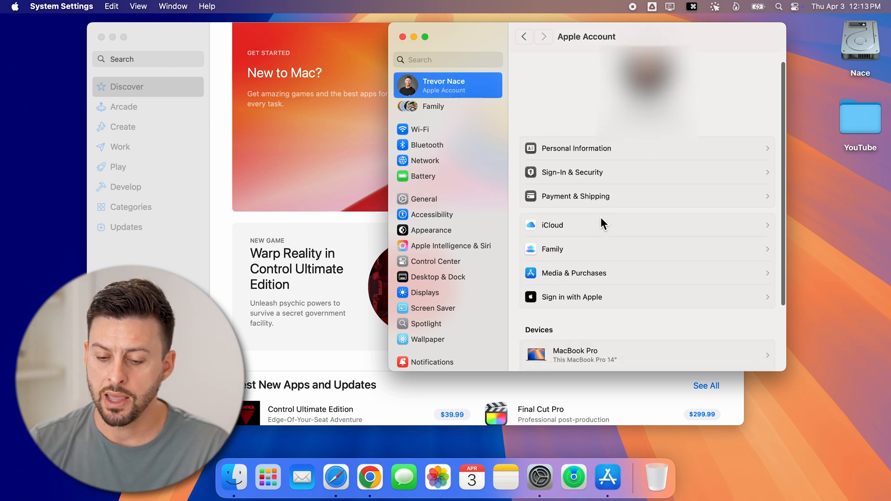
{"action": "scroll", "scroll_direction": "down", "scroll_amount": 3}
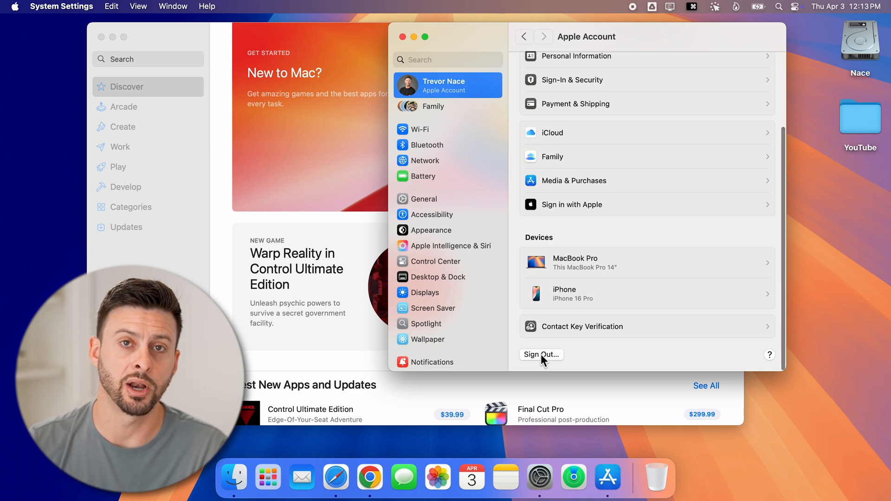
{"action": "left_click", "coordinate": [540, 354]}
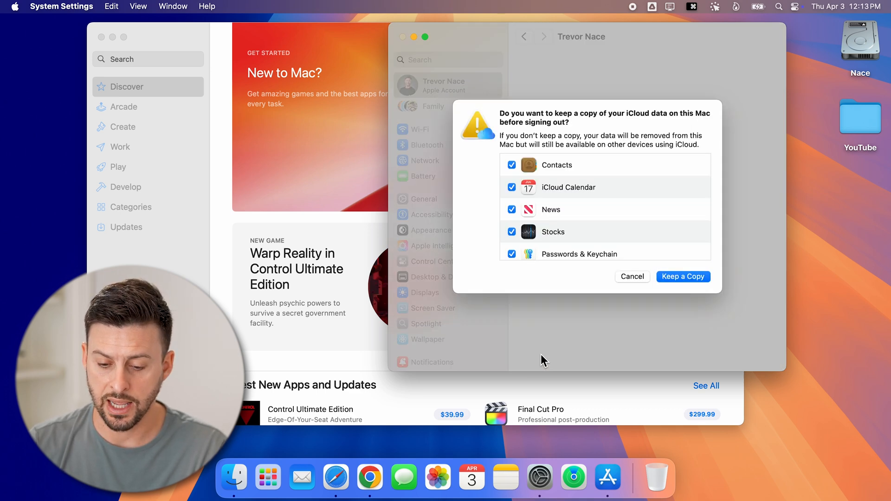
{"action": "mouse_move", "coordinate": [614, 126]}
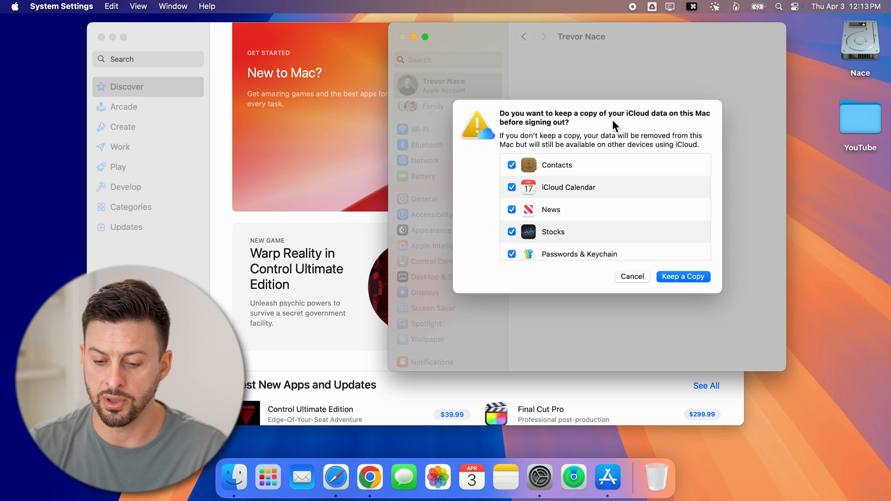